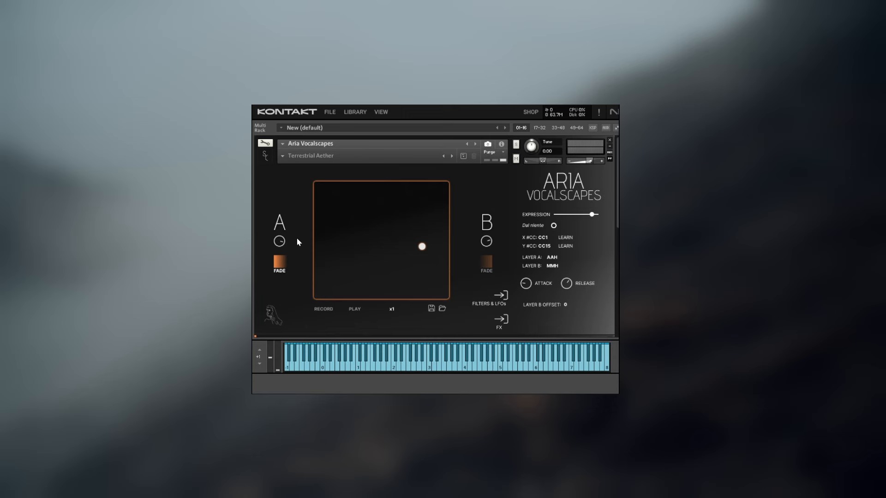
{"action": "mouse_move", "coordinate": [493, 230]}
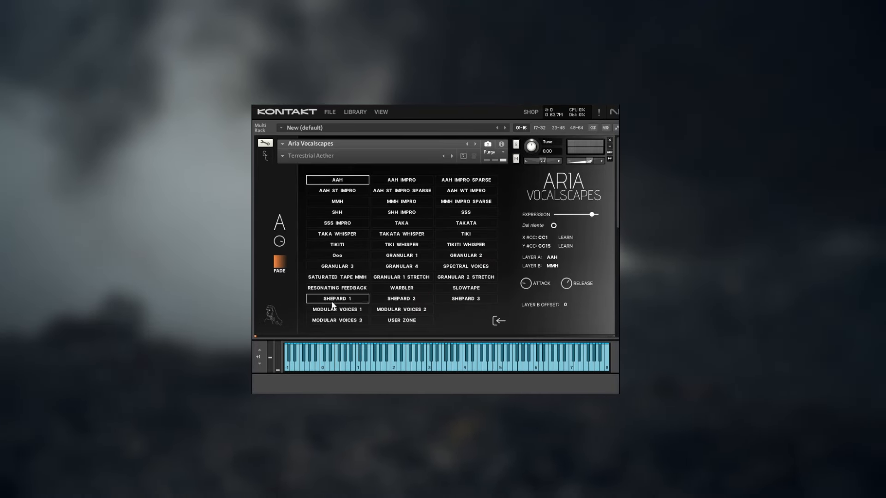
- Try Granular 1, then settle on TIKI as the layer A vocal source
{"action": "left_click", "coordinate": [401, 255]}
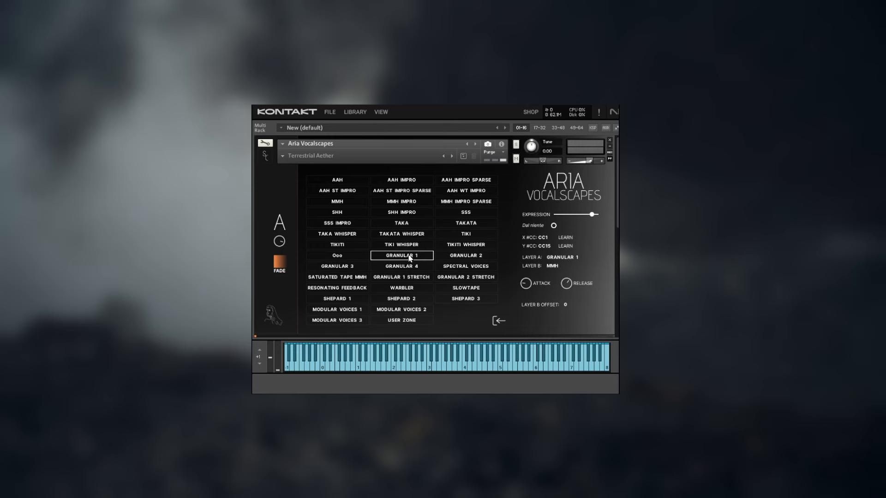
{"action": "left_click", "coordinate": [465, 233]}
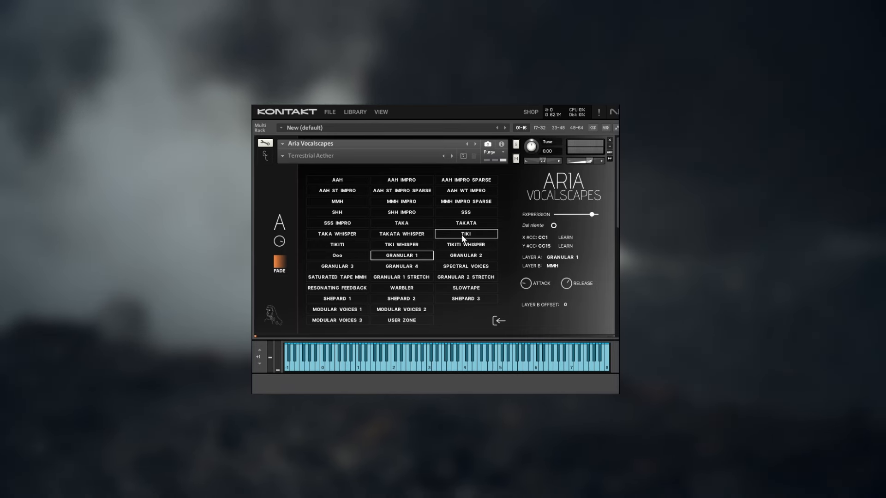
{"action": "left_click", "coordinate": [465, 234]}
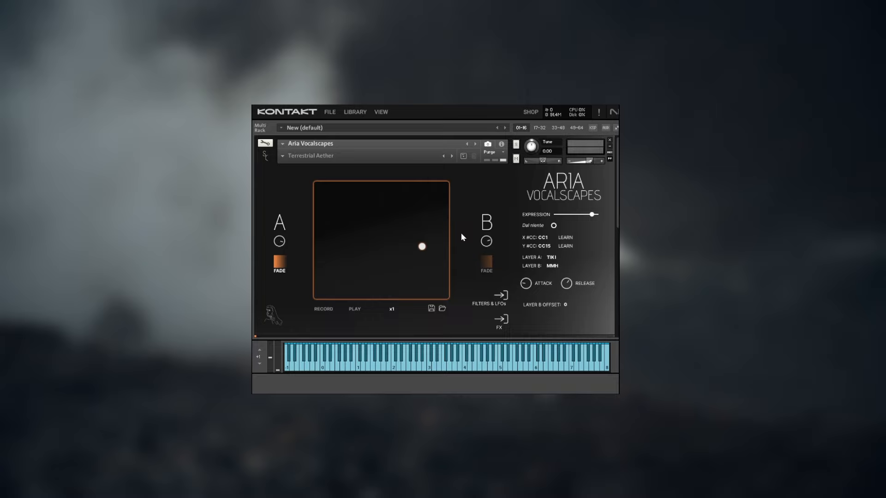
- Load the Aah - Mmh snapshot, putting layer A on AAH and layer B on MMH
{"action": "left_click", "coordinate": [550, 257]}
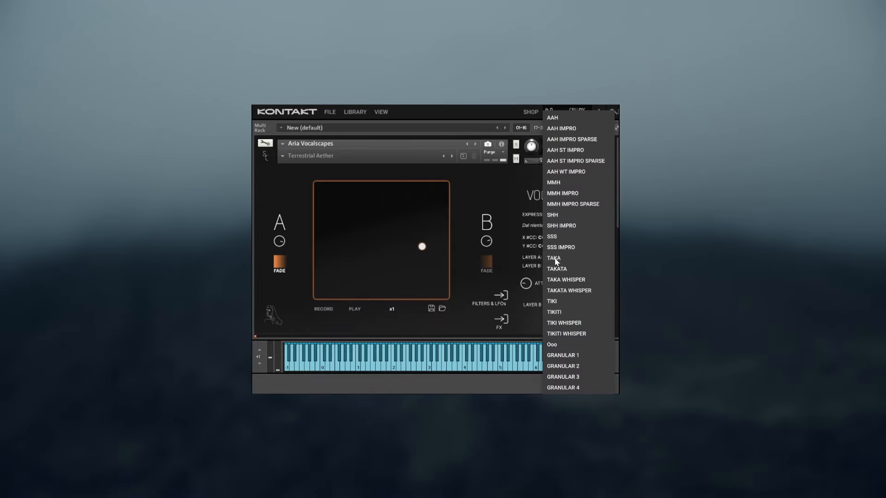
{"action": "mouse_move", "coordinate": [566, 299]}
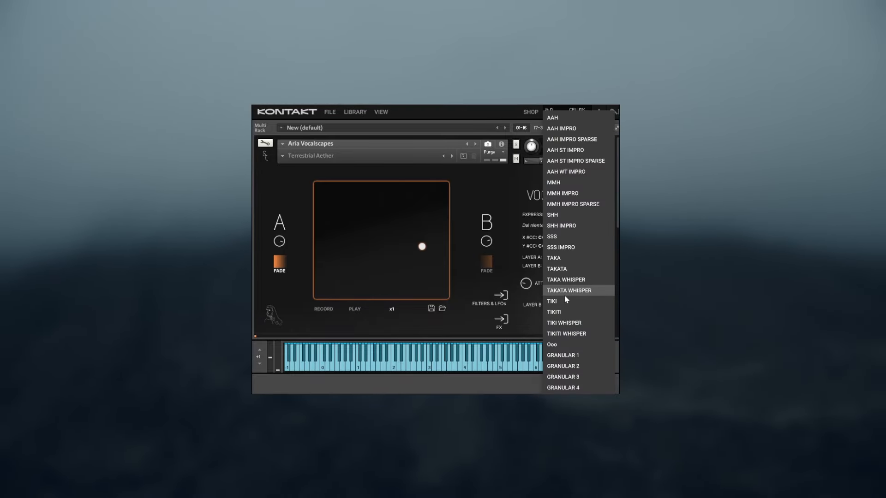
{"action": "mouse_move", "coordinate": [566, 333]}
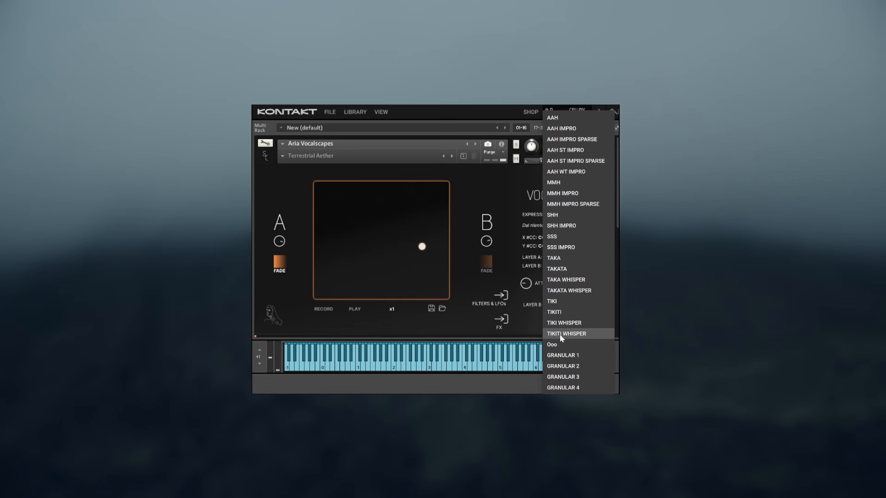
{"action": "left_click", "coordinate": [566, 333]}
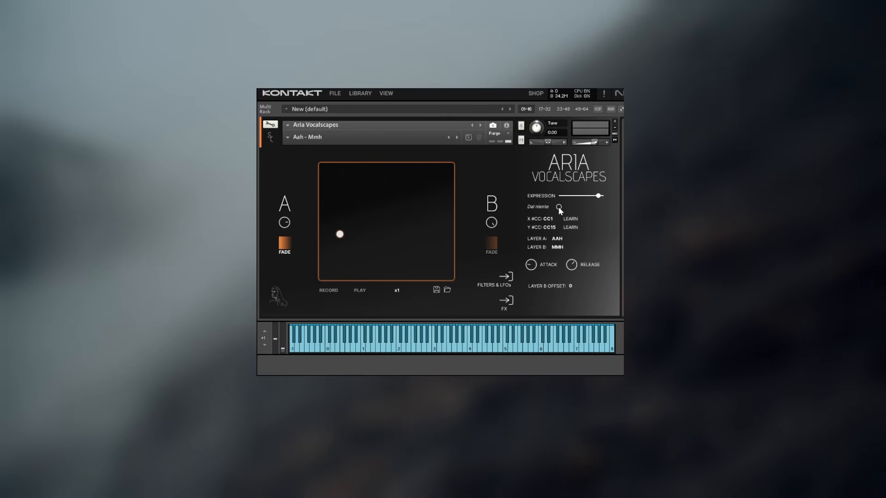
{"action": "mouse_move", "coordinate": [537, 266]}
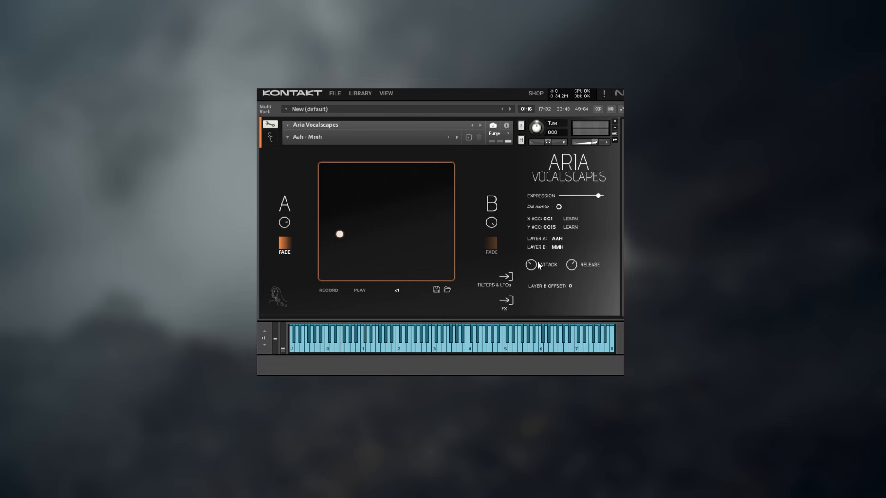
{"action": "mouse_move", "coordinate": [593, 278]}
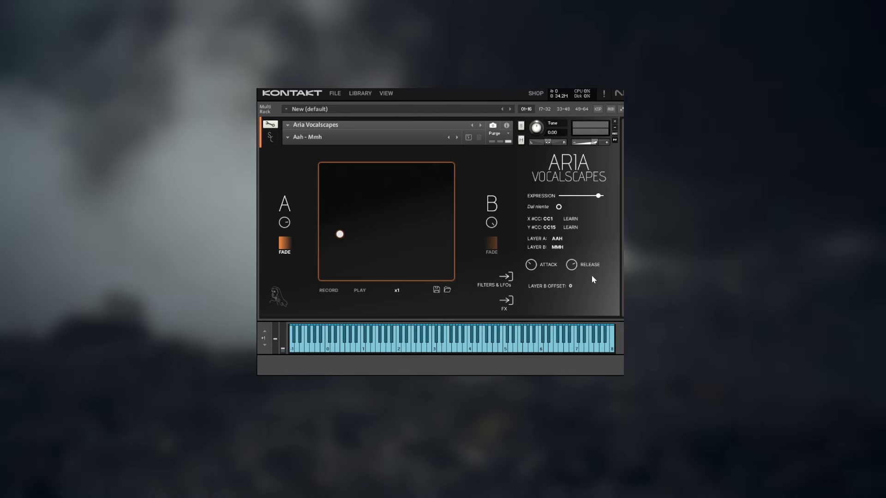
- Set layer B's pitch offset to +2 semitones
{"action": "left_click", "coordinate": [570, 285]}
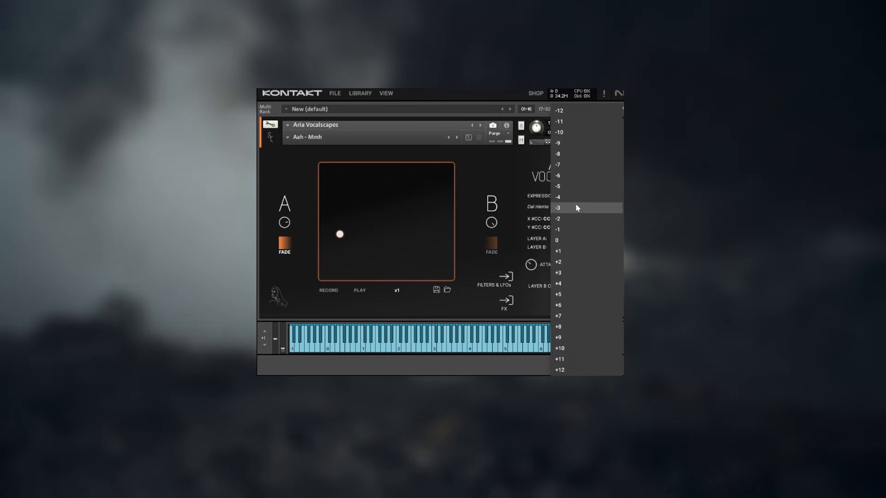
{"action": "mouse_move", "coordinate": [567, 263]}
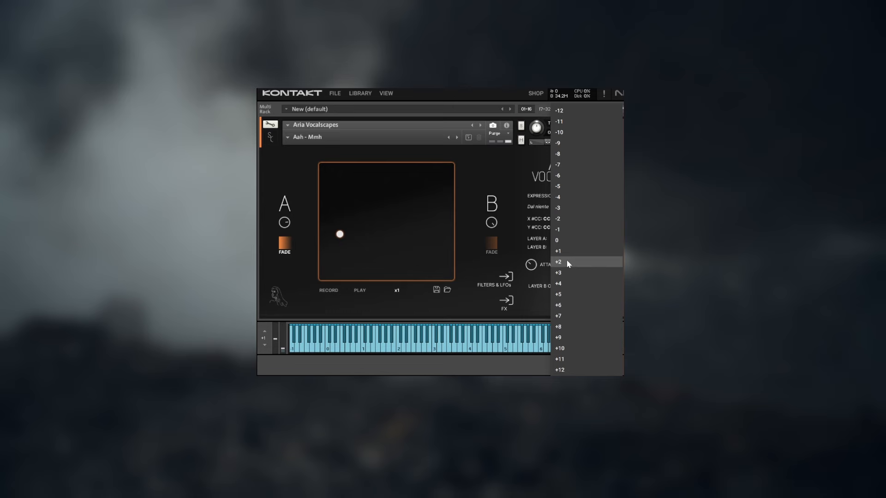
{"action": "left_click", "coordinate": [558, 261]}
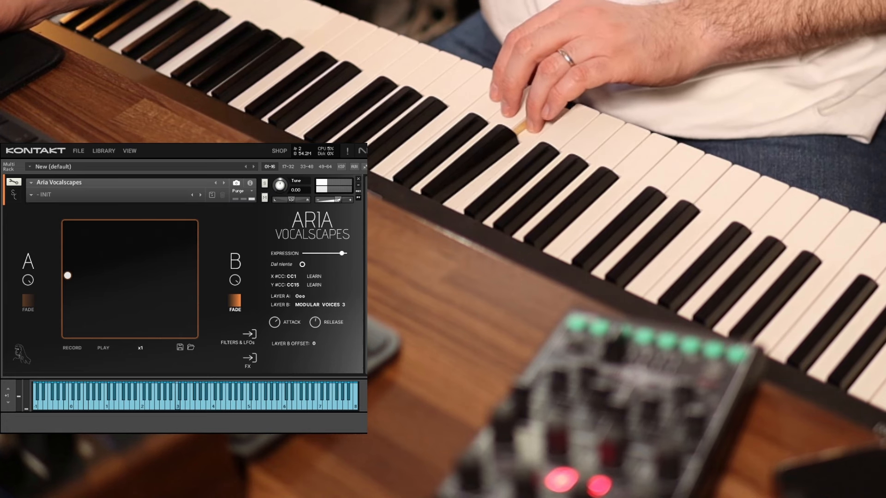
{"action": "left_click", "coordinate": [247, 334]}
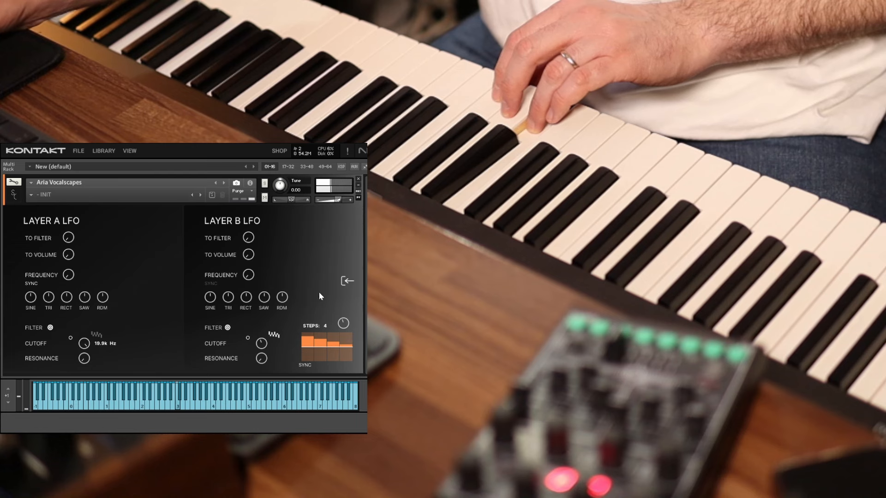
{"action": "left_click", "coordinate": [346, 280]}
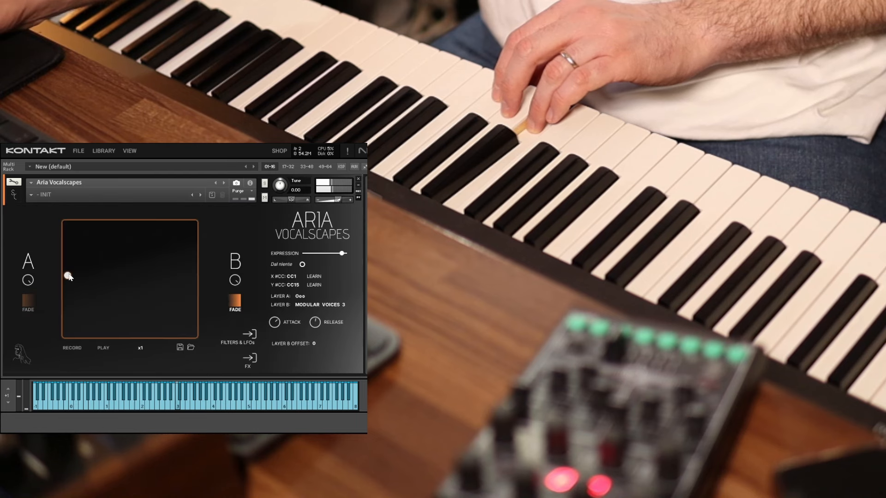
{"action": "mouse_move", "coordinate": [125, 276]}
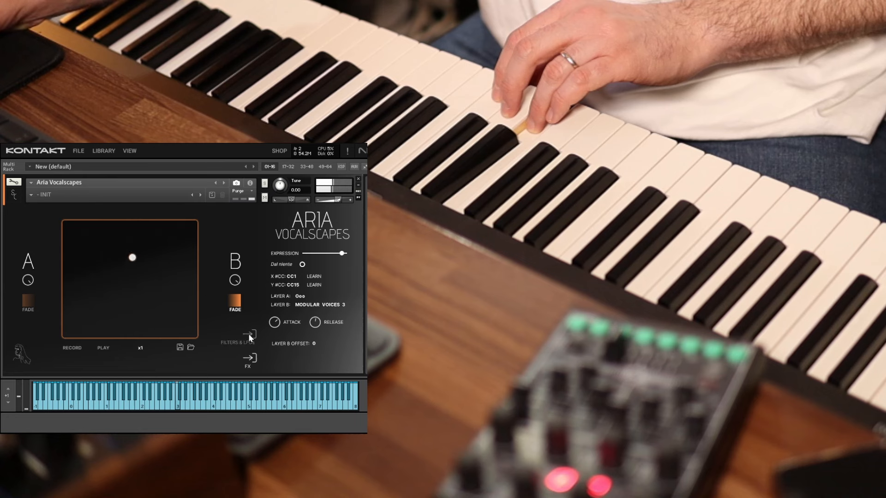
{"action": "left_click", "coordinate": [237, 335]}
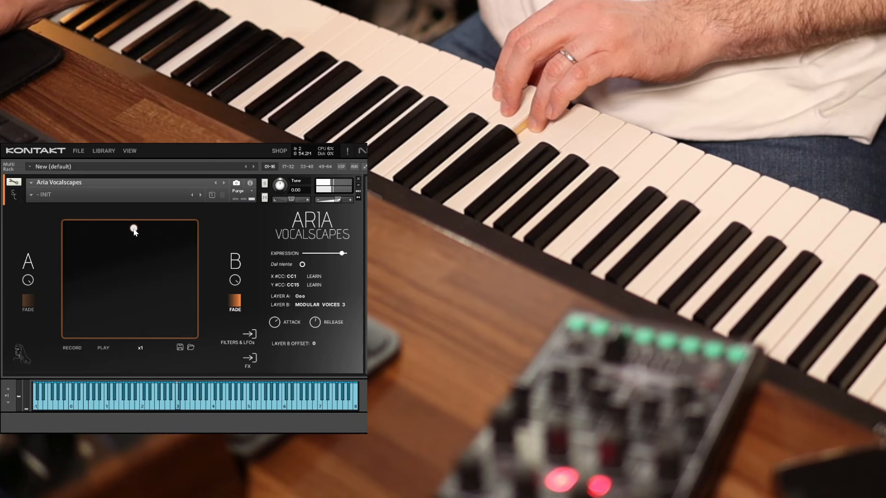
{"action": "mouse_move", "coordinate": [116, 295]}
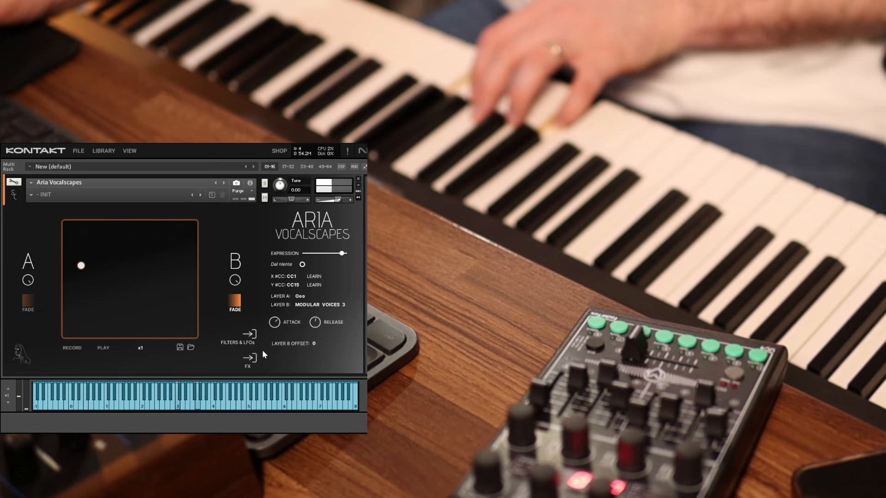
- Load the STOMPS: CAT effect into slot 1 on the effects page
{"action": "left_click", "coordinate": [247, 362]}
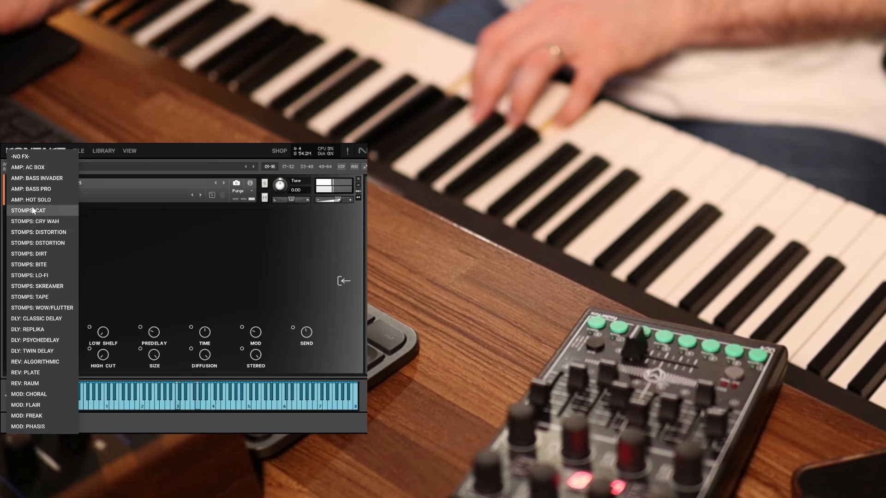
{"action": "left_click", "coordinate": [27, 210]}
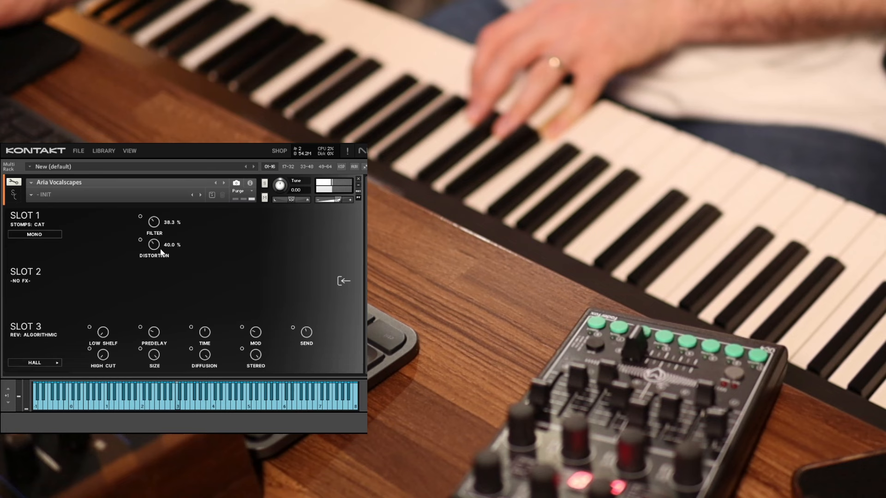
{"action": "left_click", "coordinate": [27, 224]}
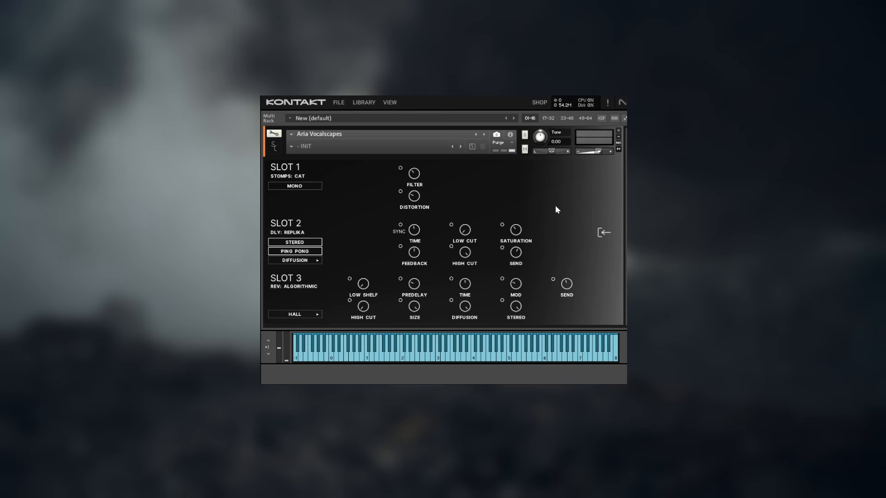
{"action": "mouse_move", "coordinate": [568, 220]}
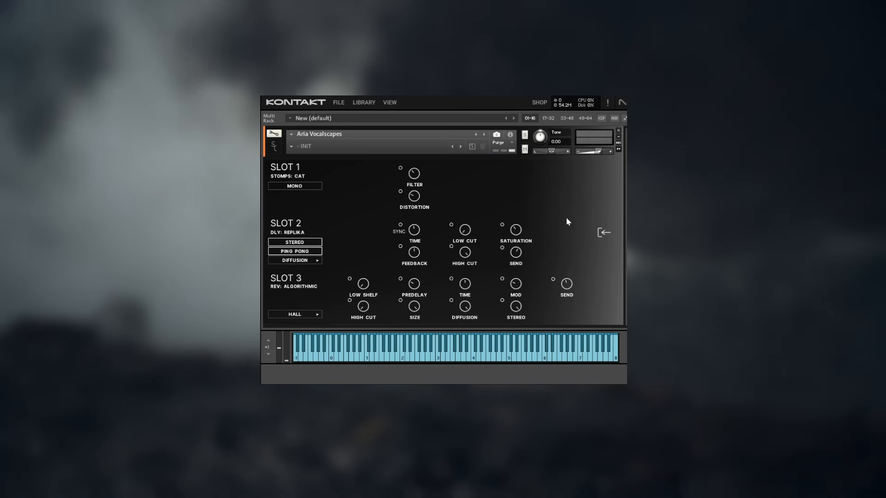
{"action": "mouse_move", "coordinate": [545, 255]}
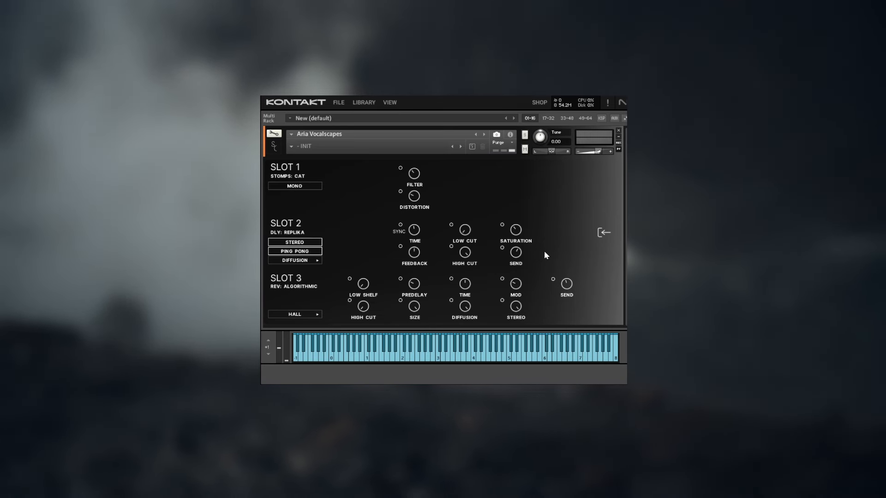
{"action": "mouse_move", "coordinate": [544, 258]}
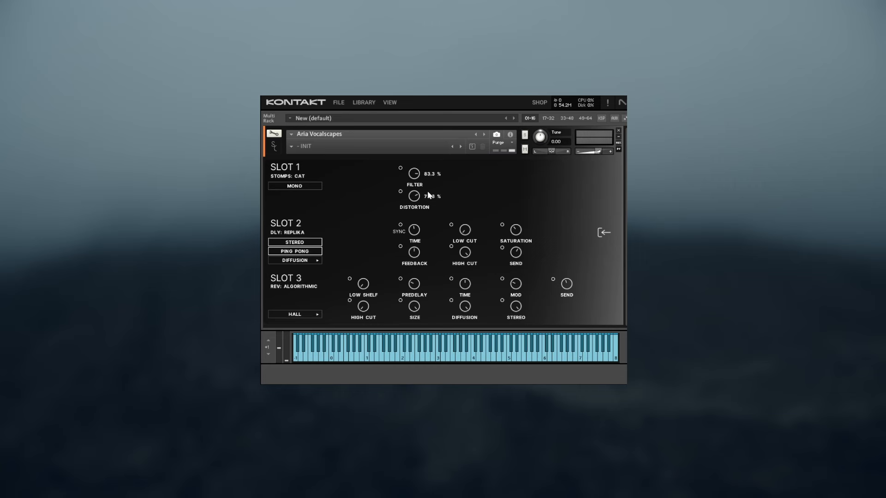
{"action": "mouse_move", "coordinate": [515, 253]}
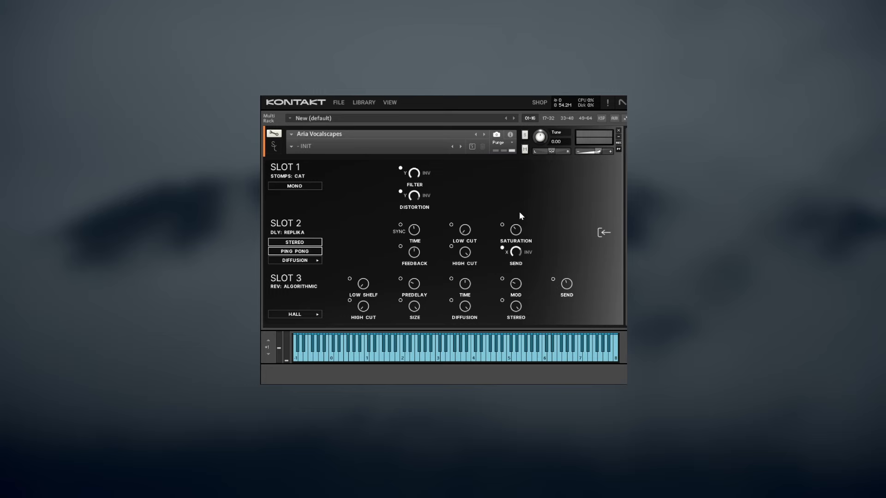
{"action": "mouse_move", "coordinate": [457, 182]}
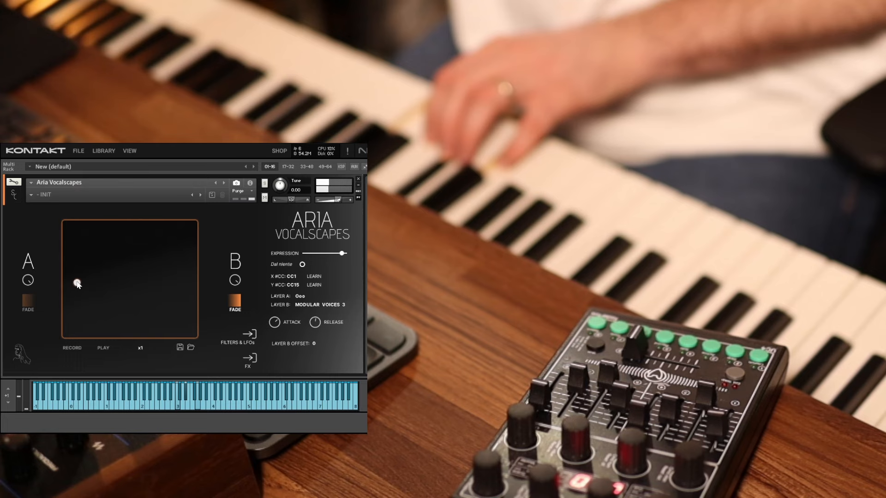
{"action": "mouse_move", "coordinate": [116, 281]}
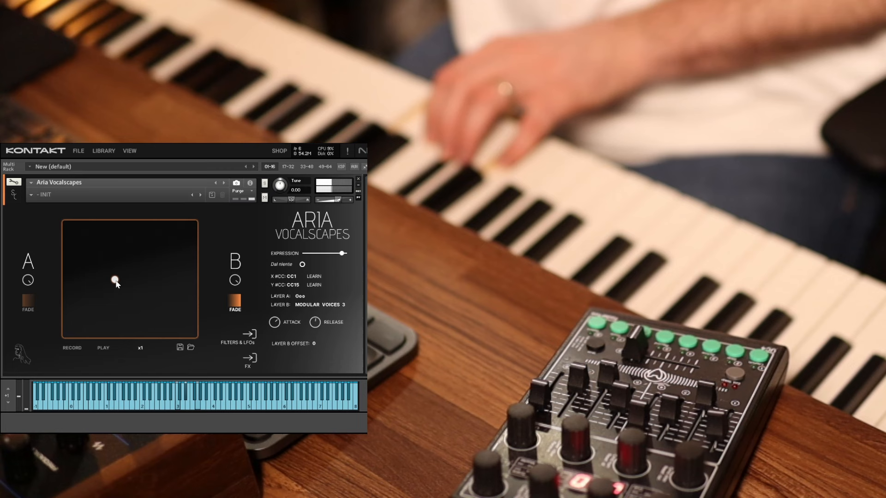
{"action": "mouse_move", "coordinate": [171, 296]}
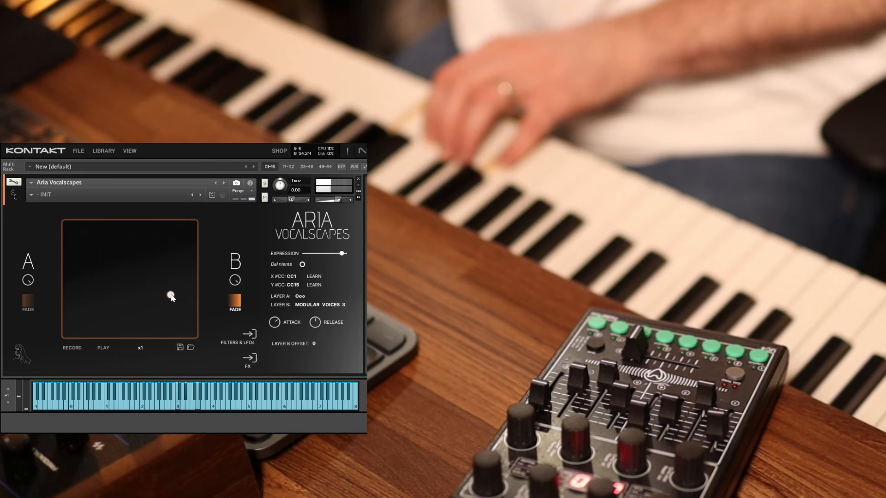
{"action": "mouse_move", "coordinate": [191, 264]}
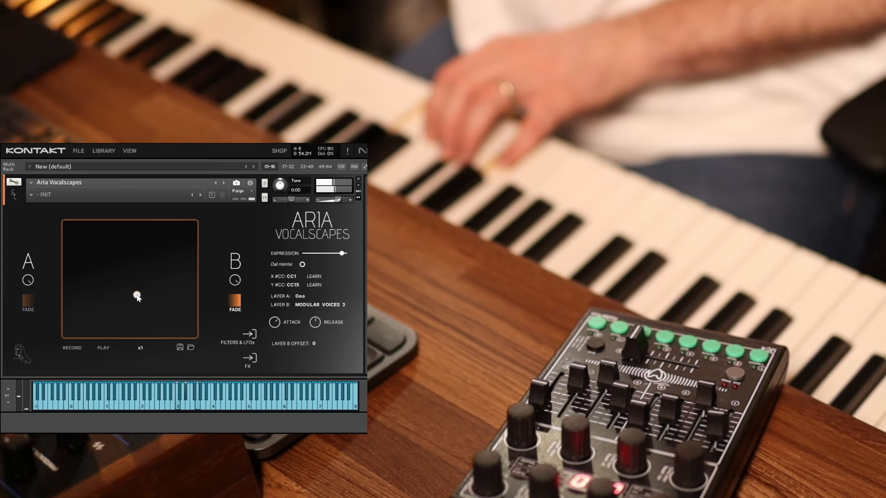
{"action": "mouse_move", "coordinate": [99, 293]}
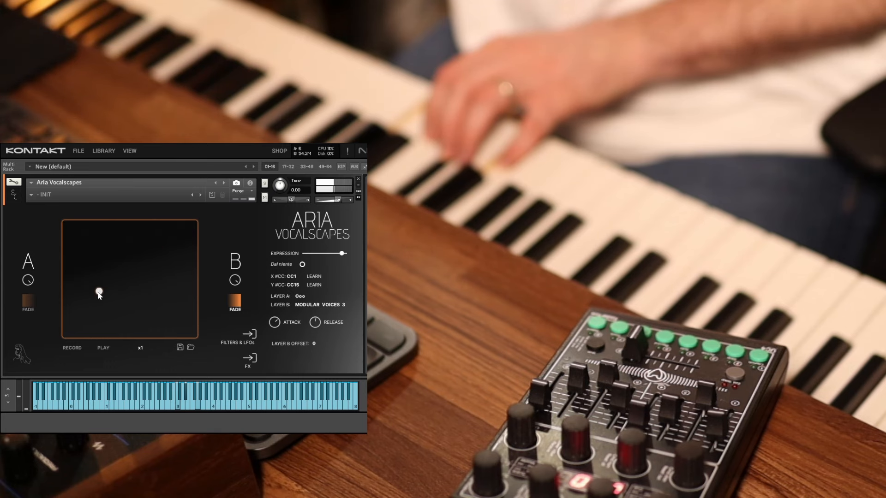
- Position the XY pad dot to morph between layers A and B
{"action": "left_click", "coordinate": [293, 276]}
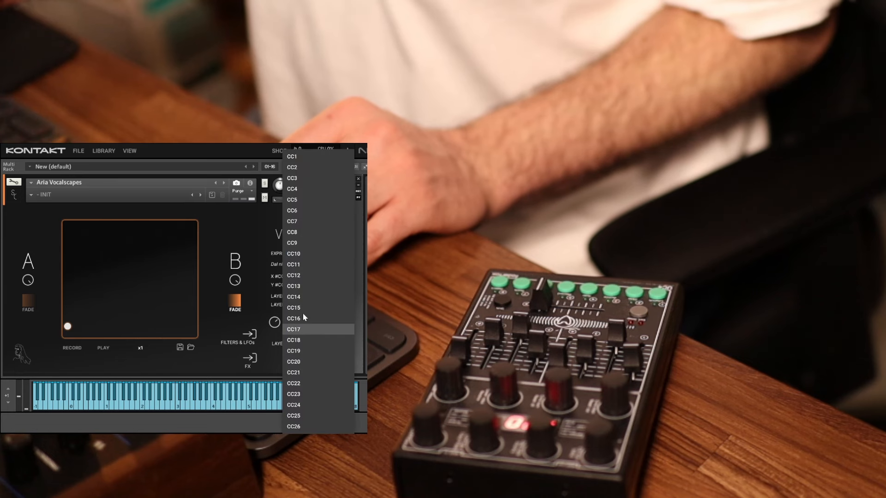
{"action": "mouse_move", "coordinate": [300, 288]}
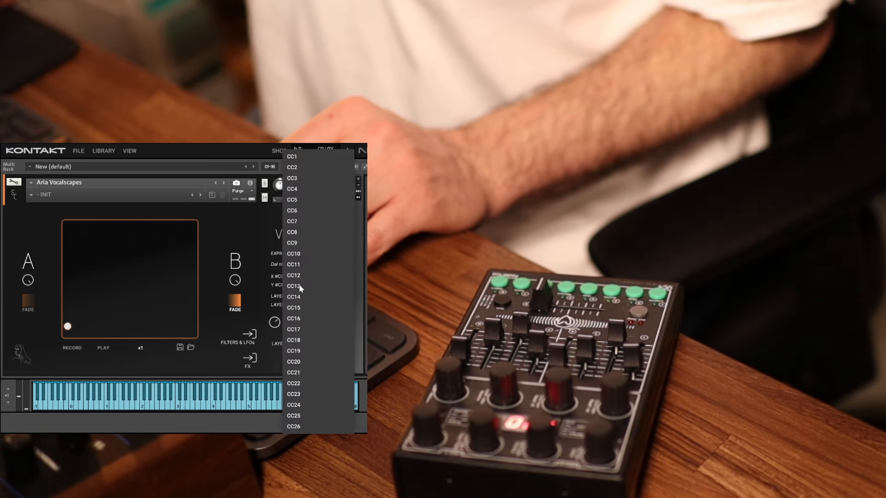
{"action": "mouse_move", "coordinate": [303, 384]}
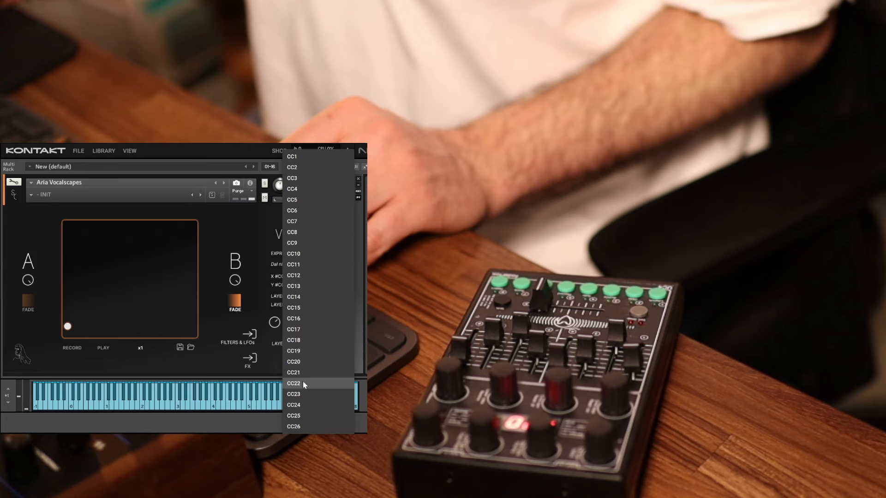
- Map the XY pad's Y axis to MIDI CC35
{"action": "left_click", "coordinate": [294, 384]}
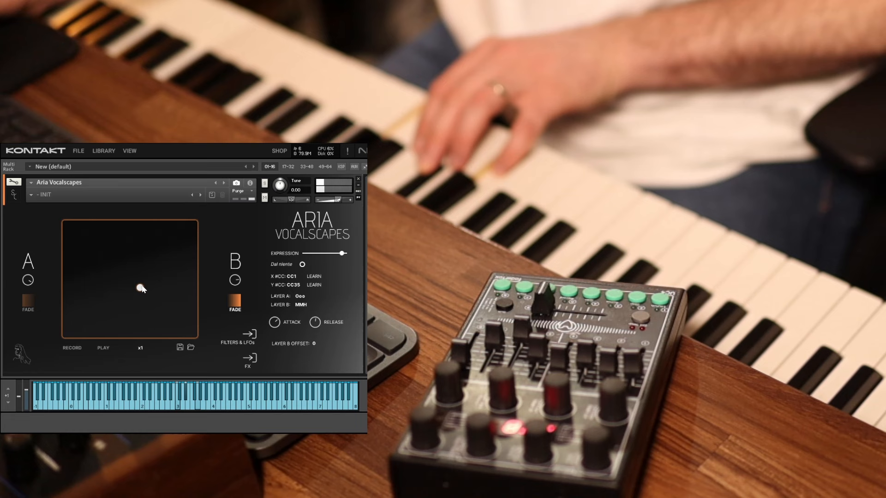
{"action": "mouse_move", "coordinate": [113, 276]}
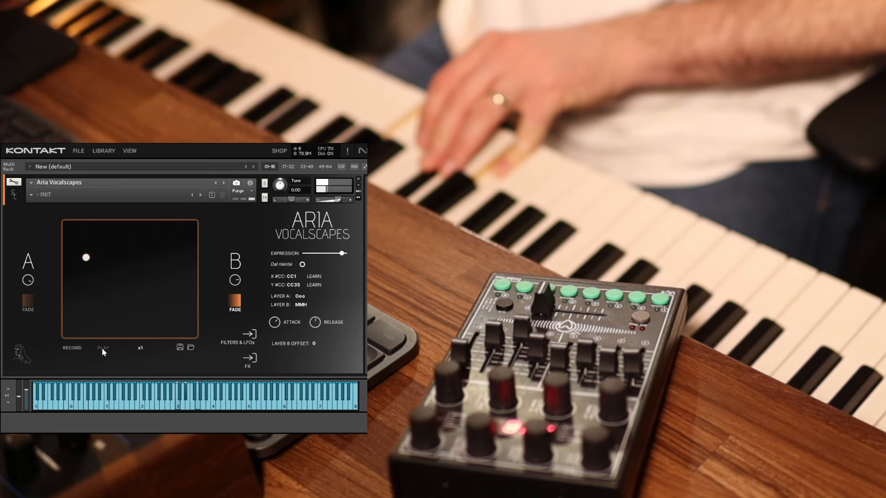
- Play back the recorded pad motion and save it
{"action": "left_click", "coordinate": [140, 348]}
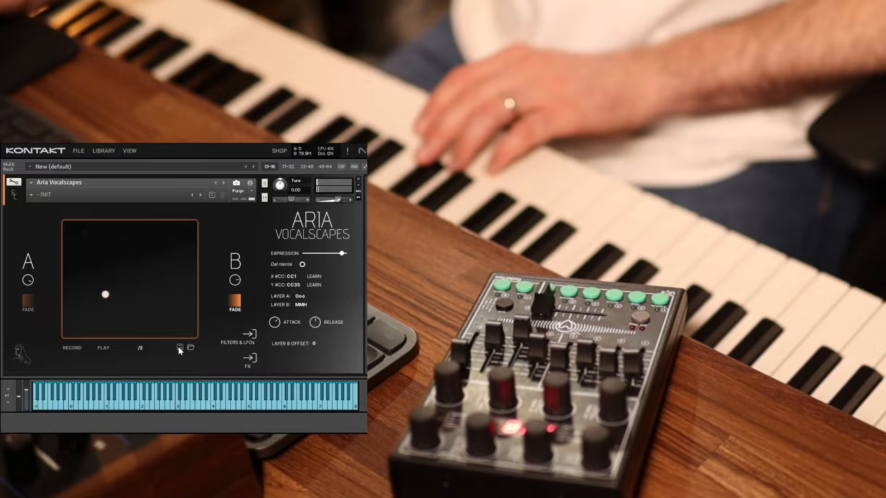
{"action": "left_click", "coordinate": [247, 335]}
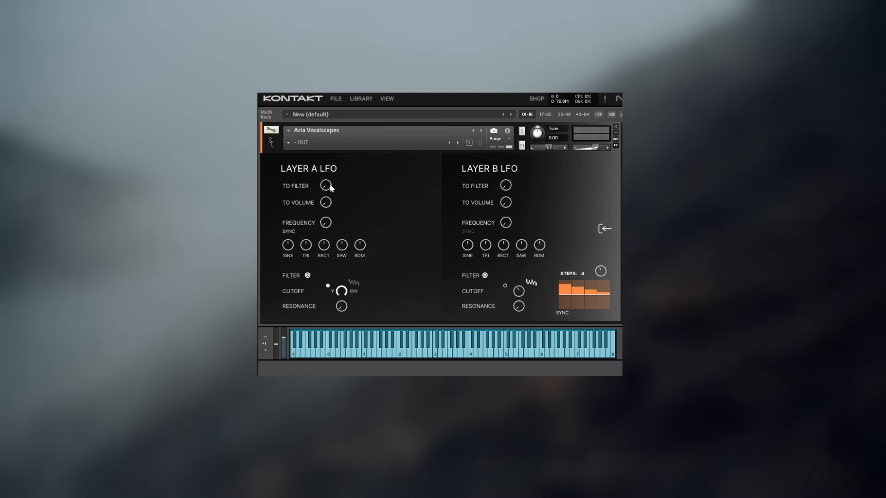
- Dial in Layer A's LFO-to-filter modulation depth
{"action": "left_click", "coordinate": [326, 185]}
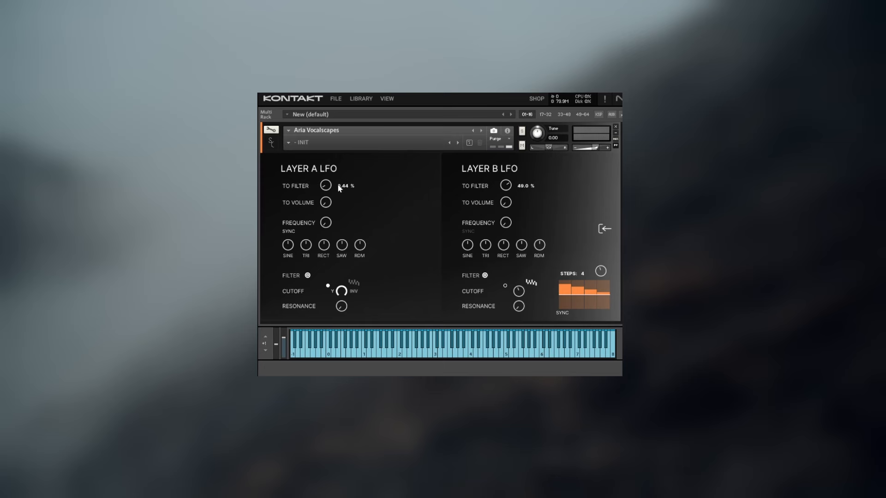
{"action": "left_click_drag", "start_coordinate": [325, 186], "coordinate": [325, 192]}
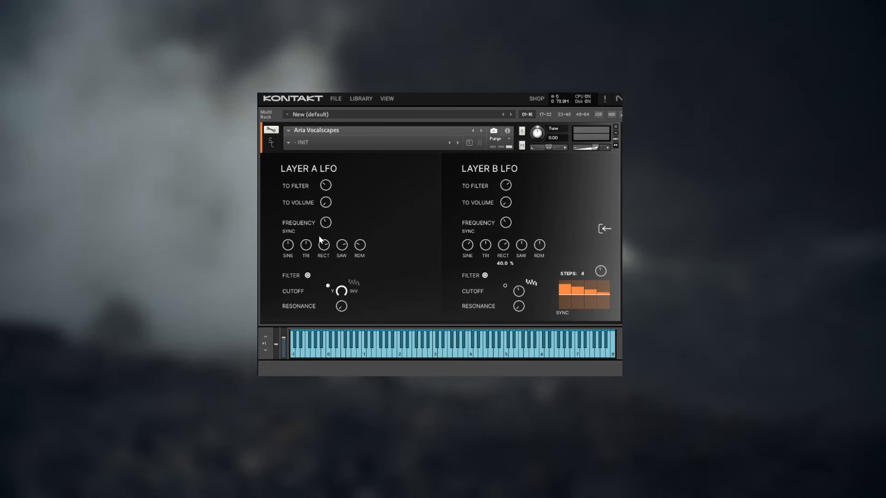
{"action": "mouse_move", "coordinate": [388, 232]}
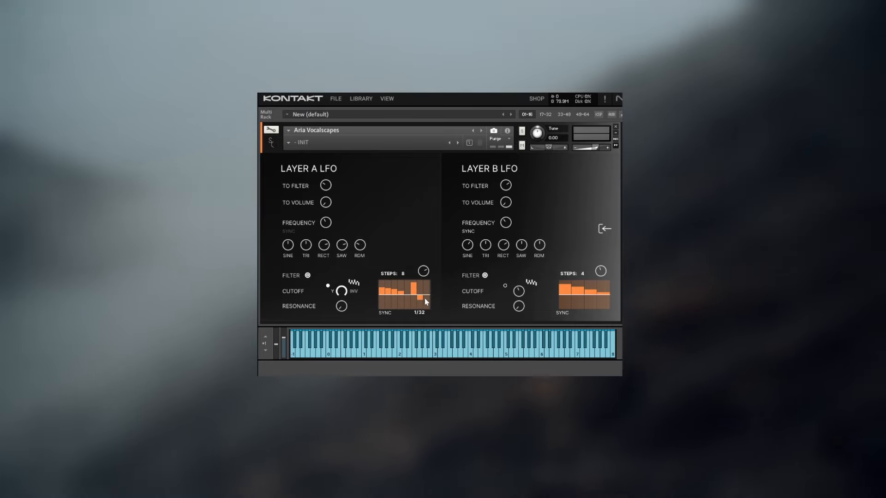
- Set a step level in Layer A's sequence, then load User Zone as Layer A's sound
{"action": "left_click", "coordinate": [603, 229]}
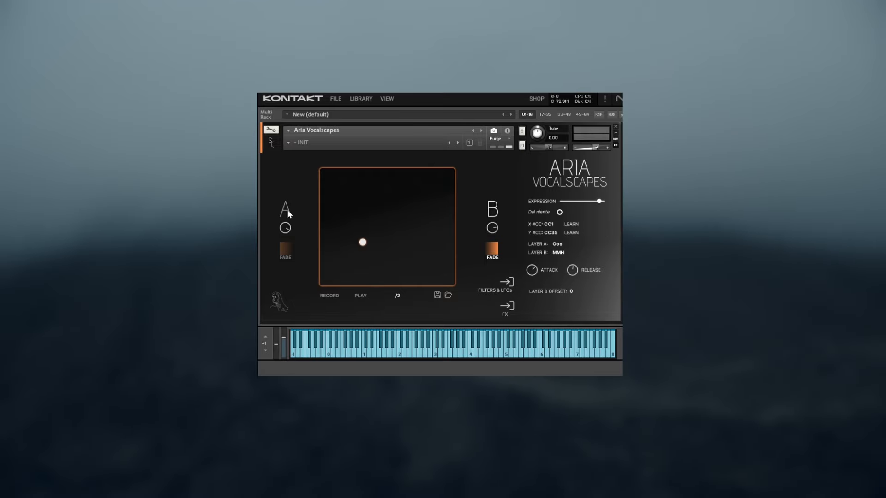
{"action": "left_click", "coordinate": [557, 243]}
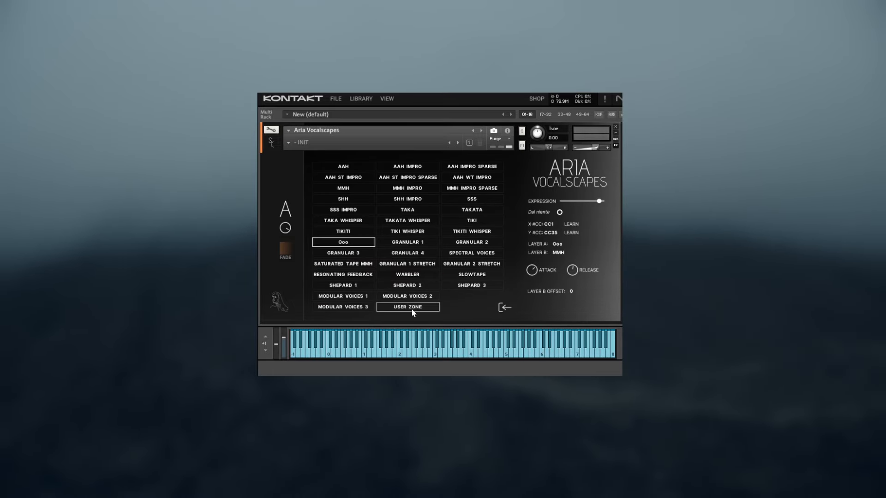
{"action": "left_click", "coordinate": [407, 306]}
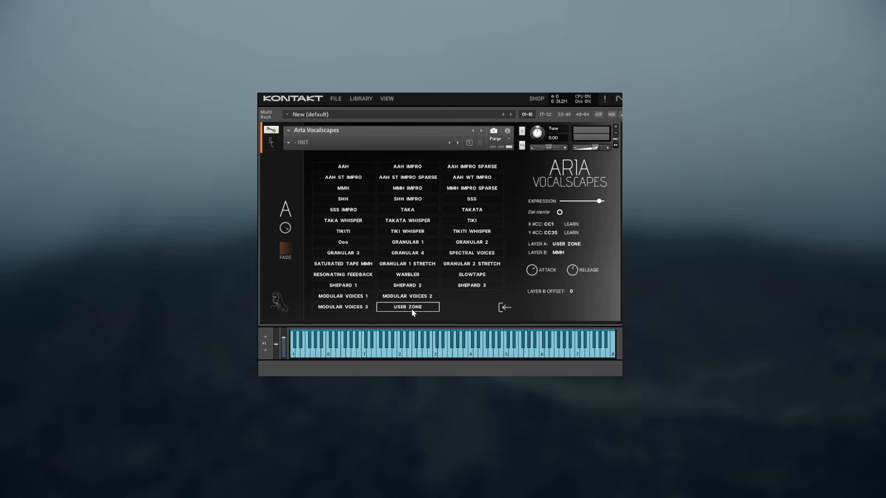